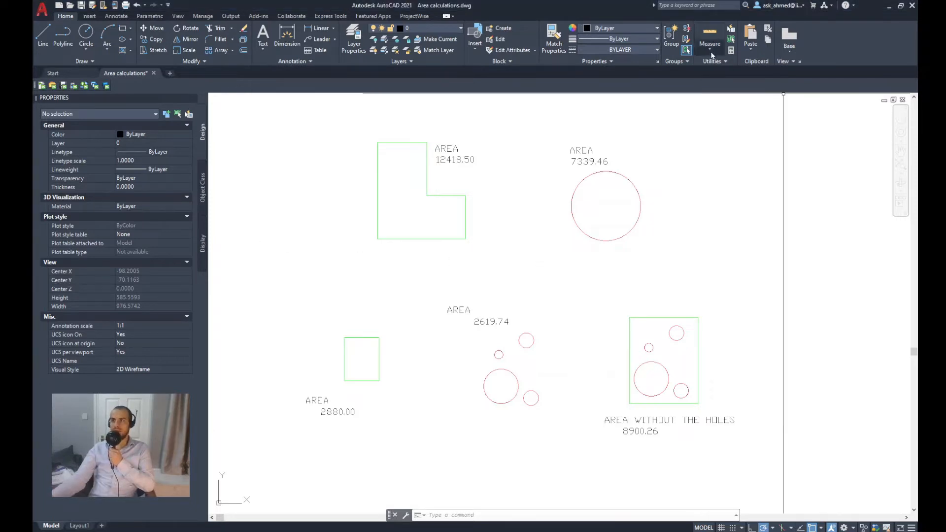
Start the Measure Area tool to check the large circle's area of 7339.46
left_click(710, 40)
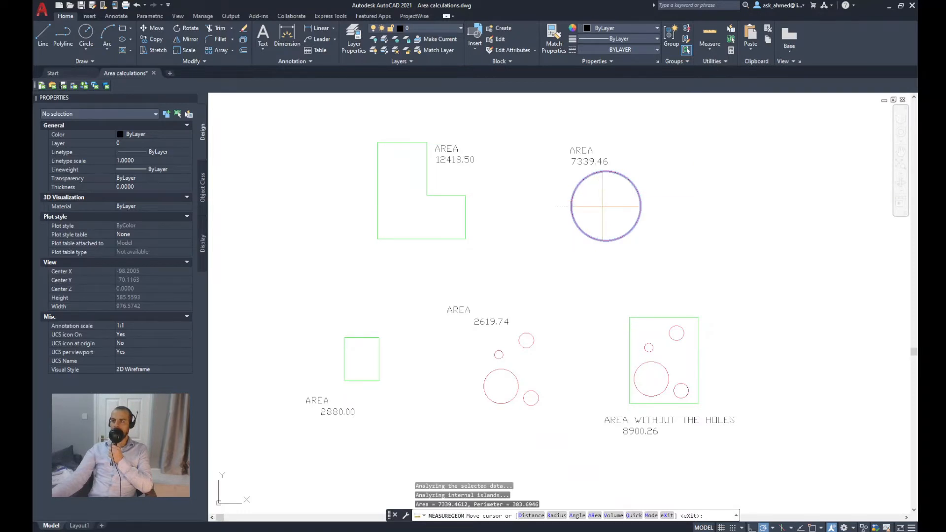
mouse_move(606, 206)
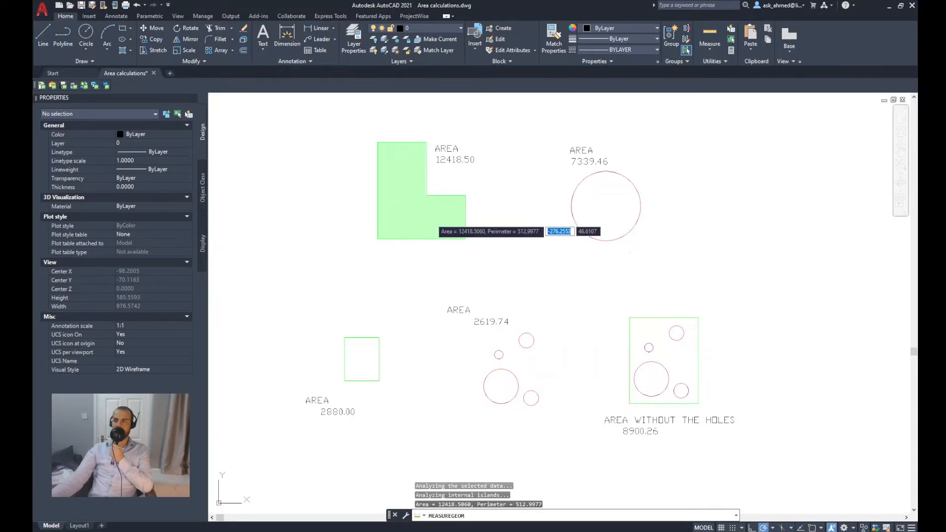
mouse_move(570, 231)
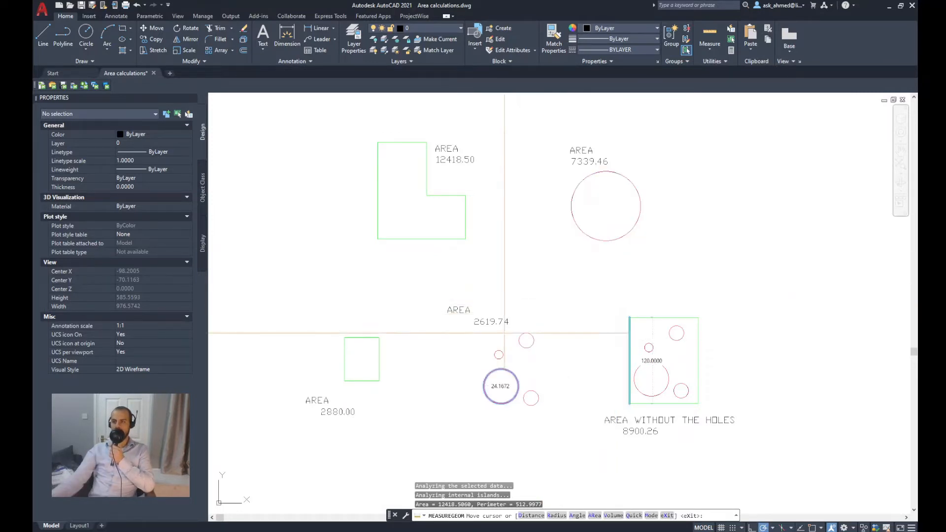
mouse_move(526, 340)
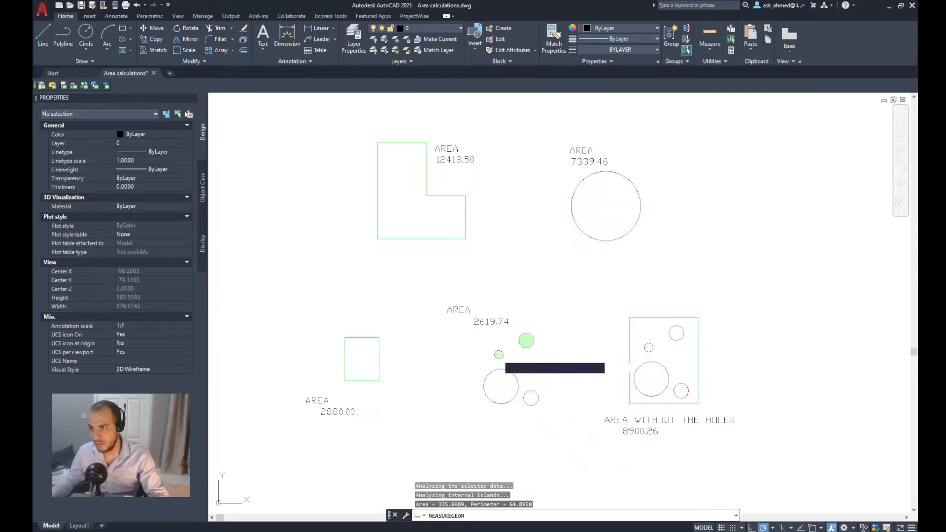
mouse_move(501, 389)
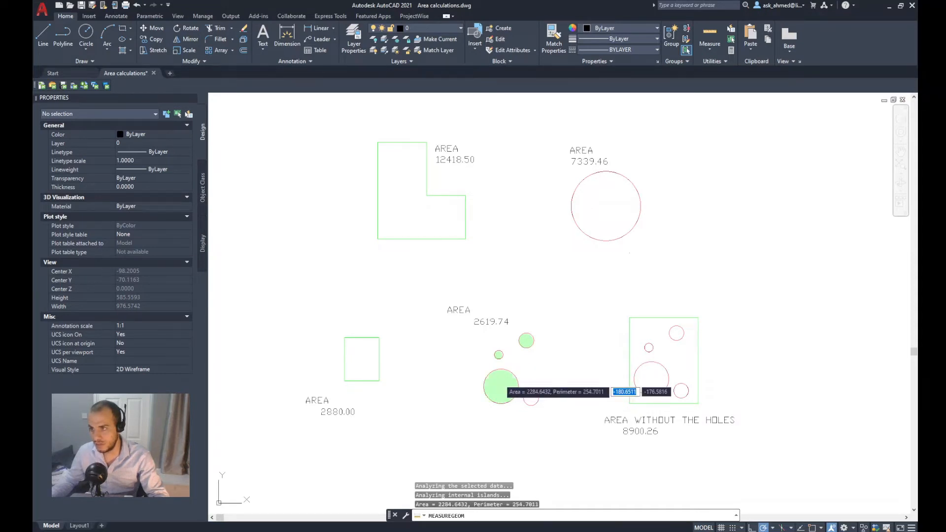
mouse_move(527, 408)
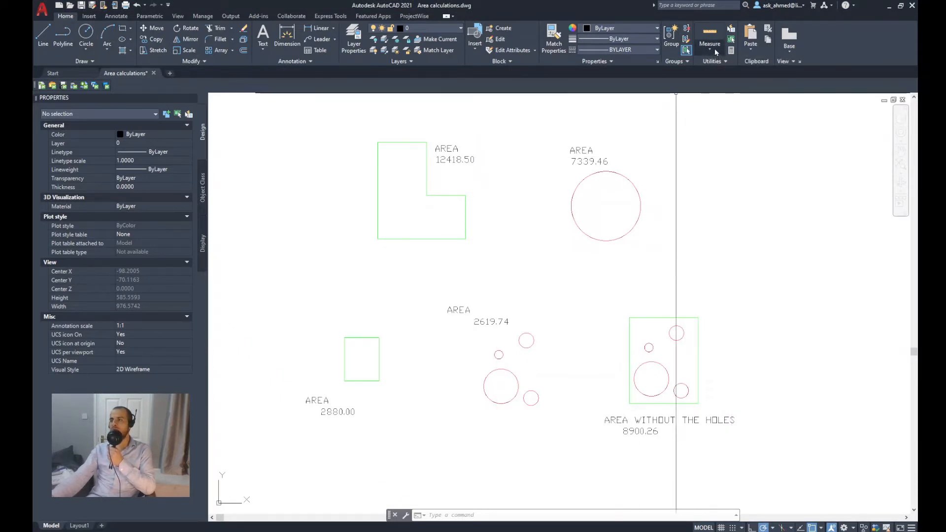
Start Measure Area and switch it to Add area mode for a running total
left_click(709, 37)
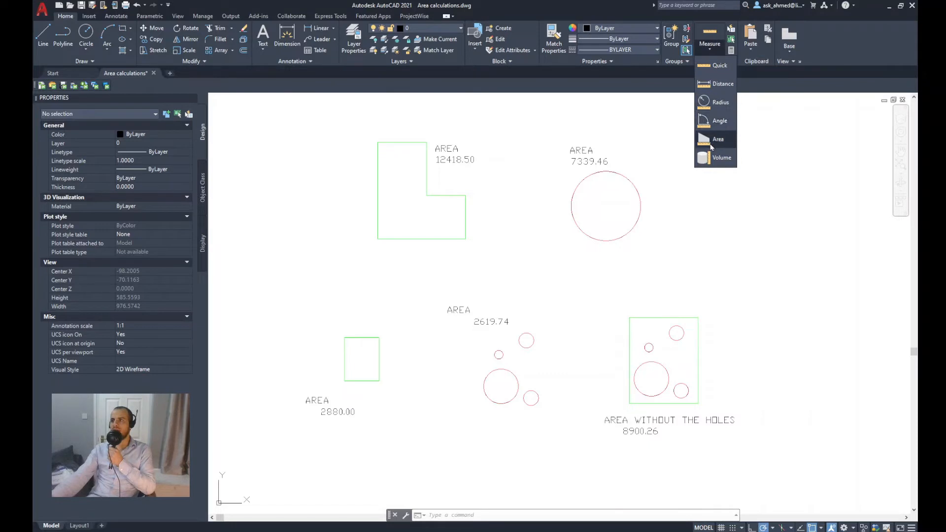
left_click(718, 139)
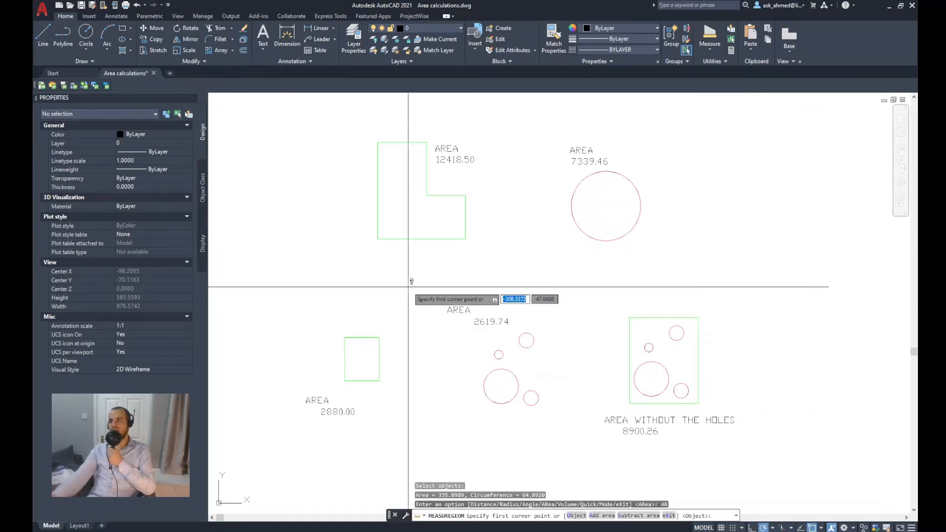
mouse_move(495, 298)
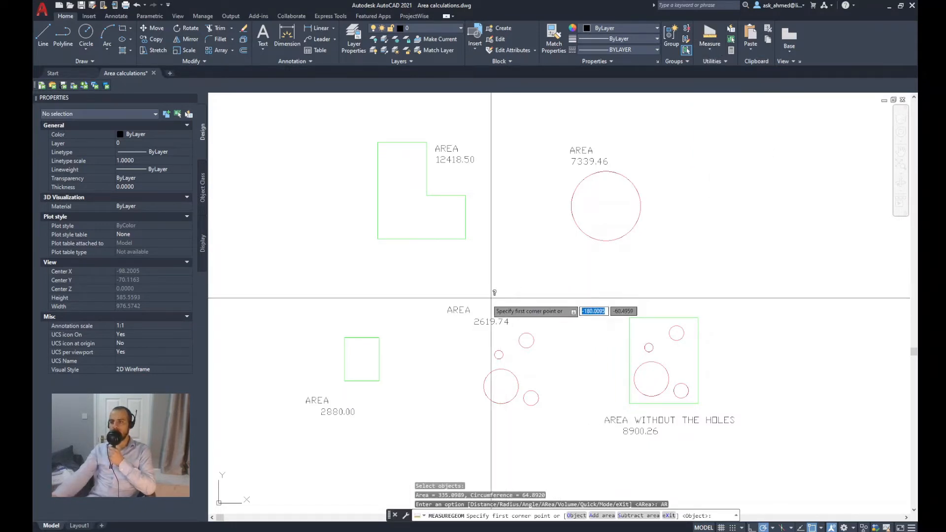
mouse_move(526, 340)
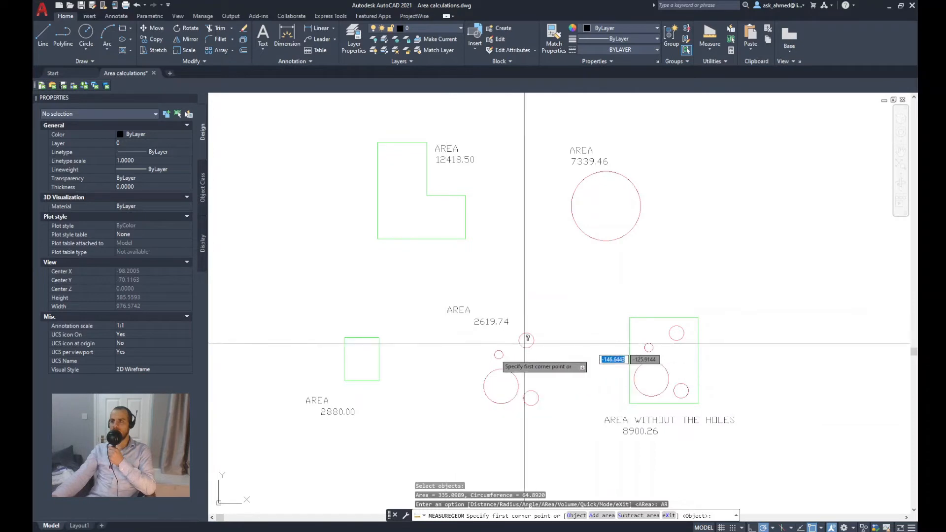
mouse_move(540, 333)
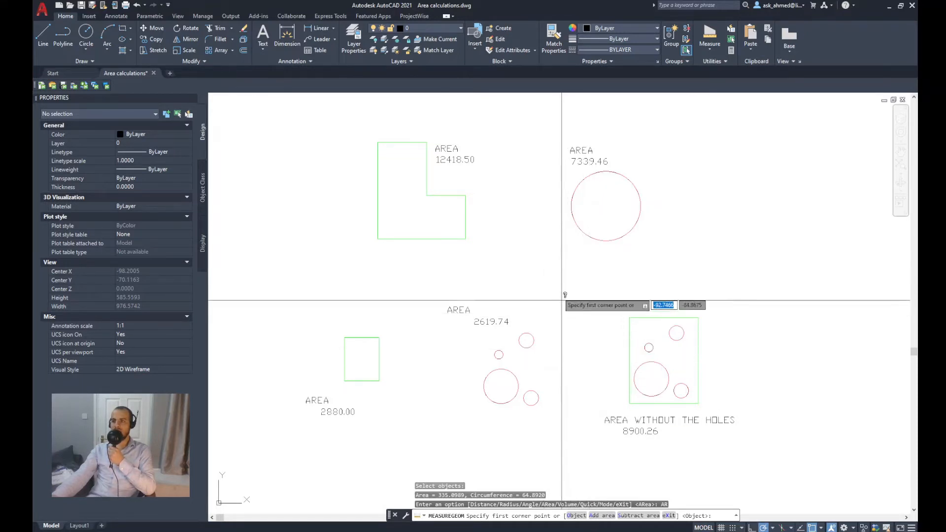
right_click(568, 287)
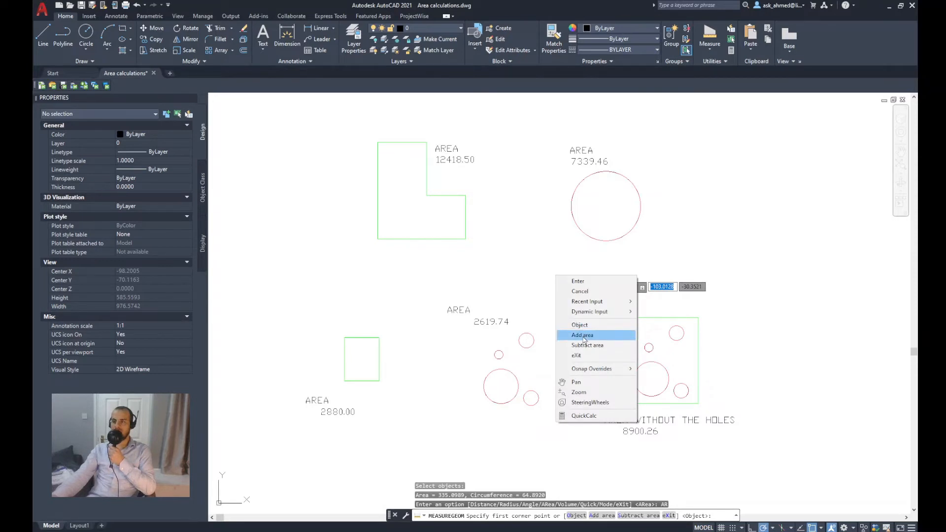
left_click(581, 335)
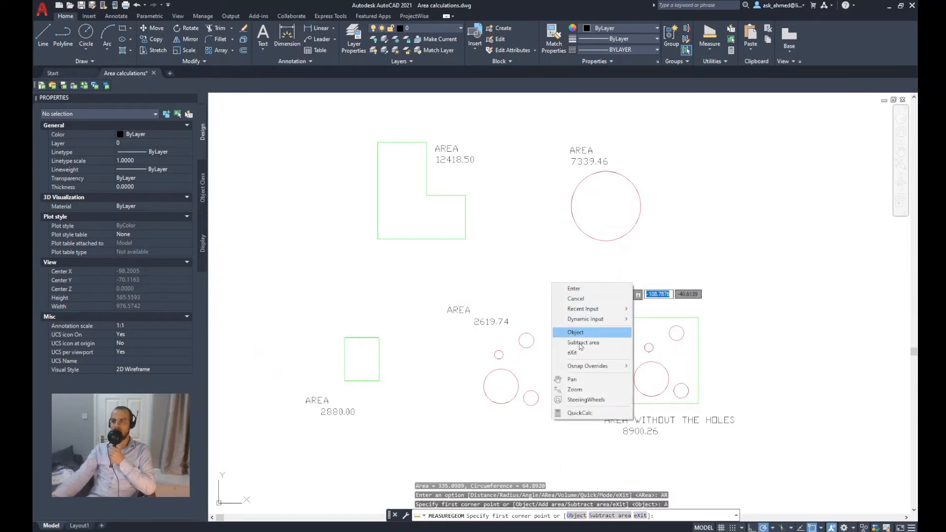
Add the four small circles by object, reaching a total area of 2619.74
left_click(576, 332)
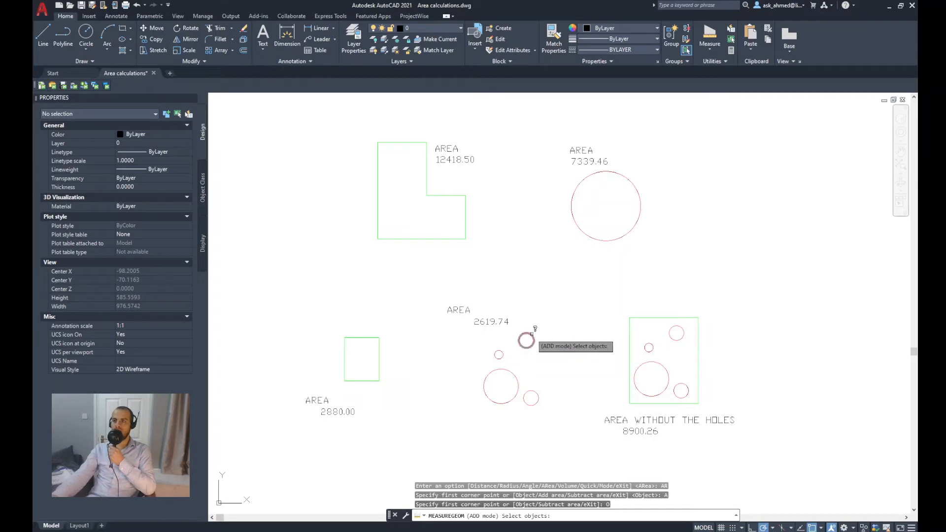
left_click(524, 341)
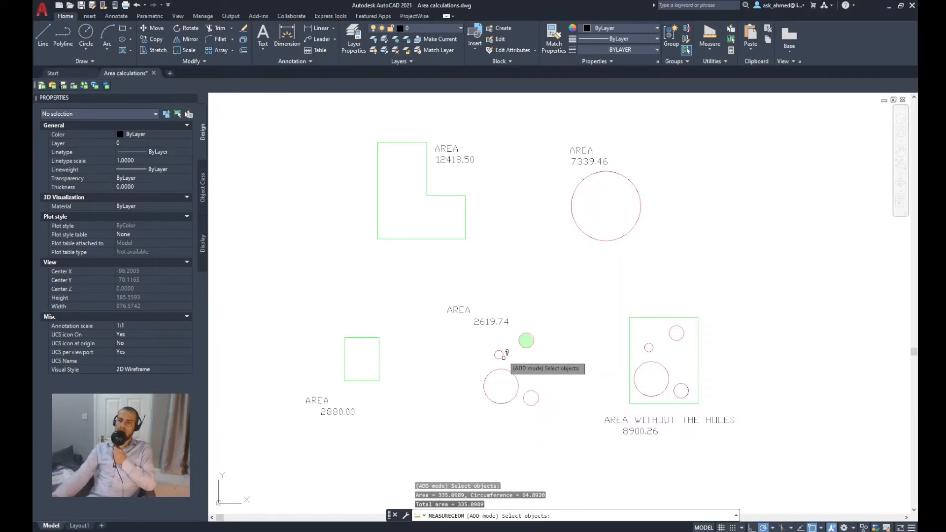
left_click(498, 354)
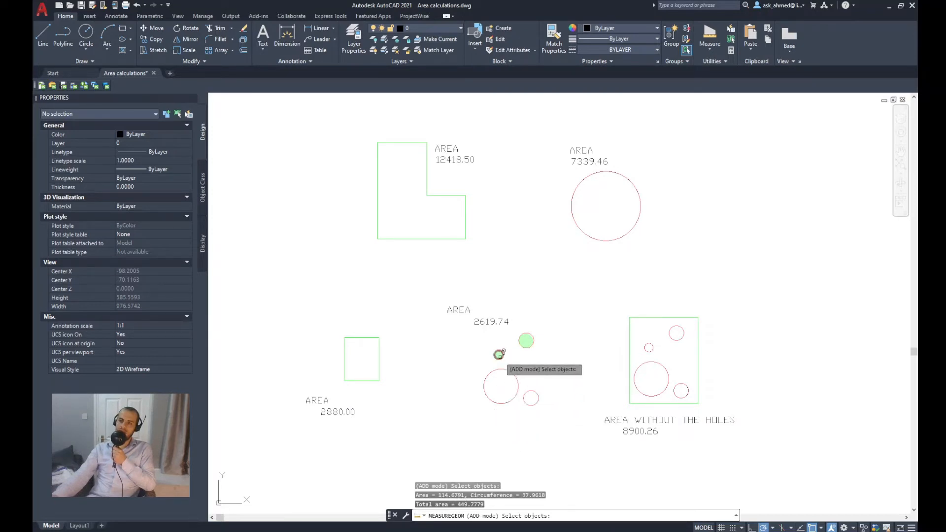
mouse_move(501, 354)
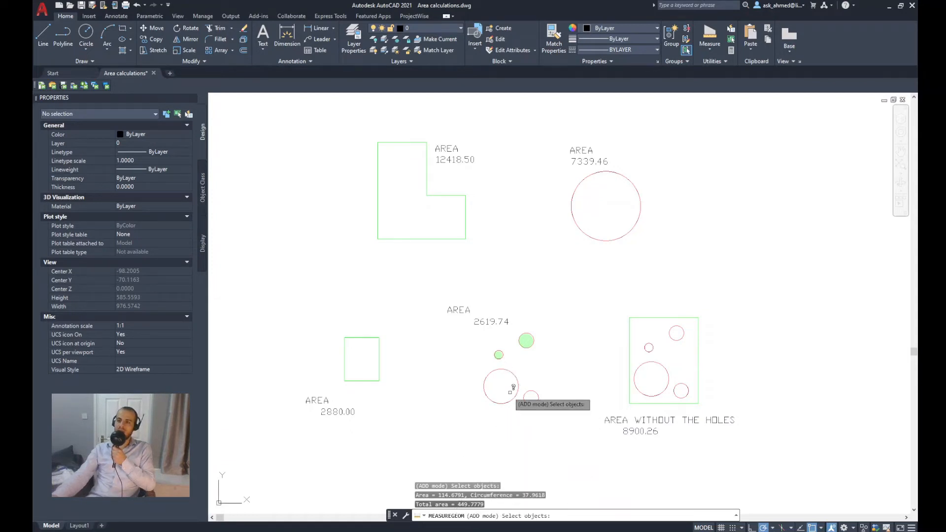
left_click(500, 386)
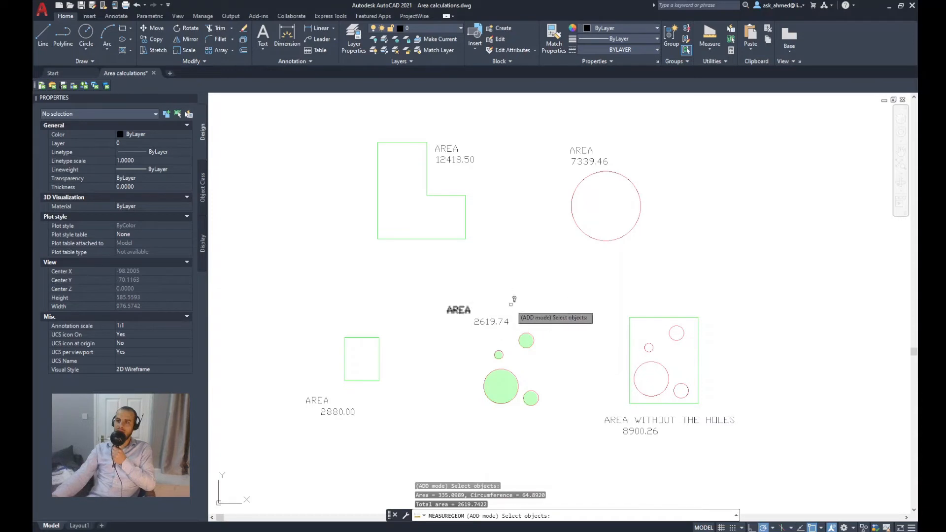
mouse_move(564, 351)
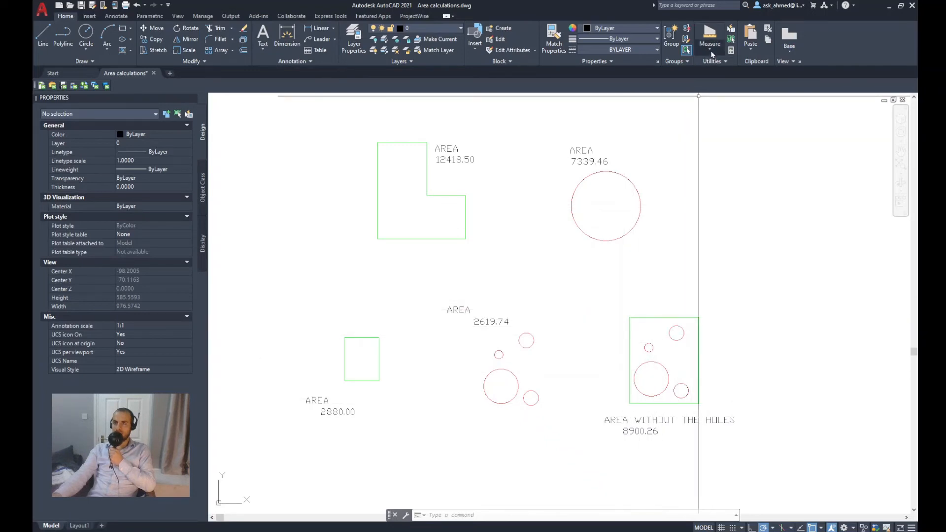
Measure the hole-bearing rectangle by its corners, giving area 11520.00 and perimeter 432.00
left_click(710, 38)
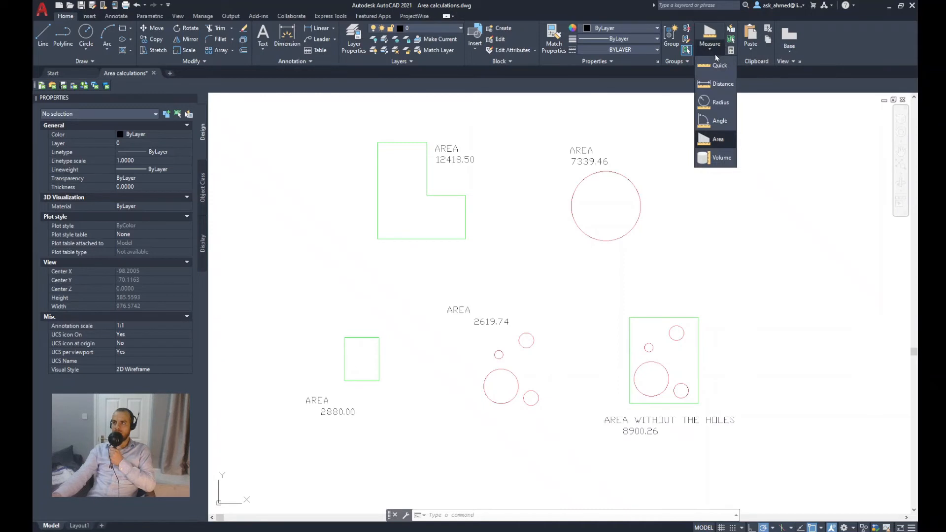
left_click(718, 139)
type("A")
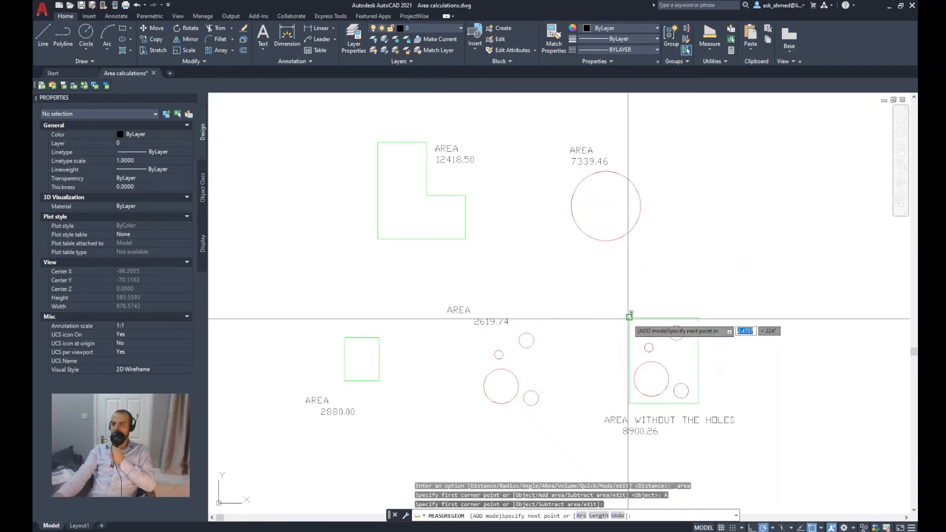
mouse_move(699, 326)
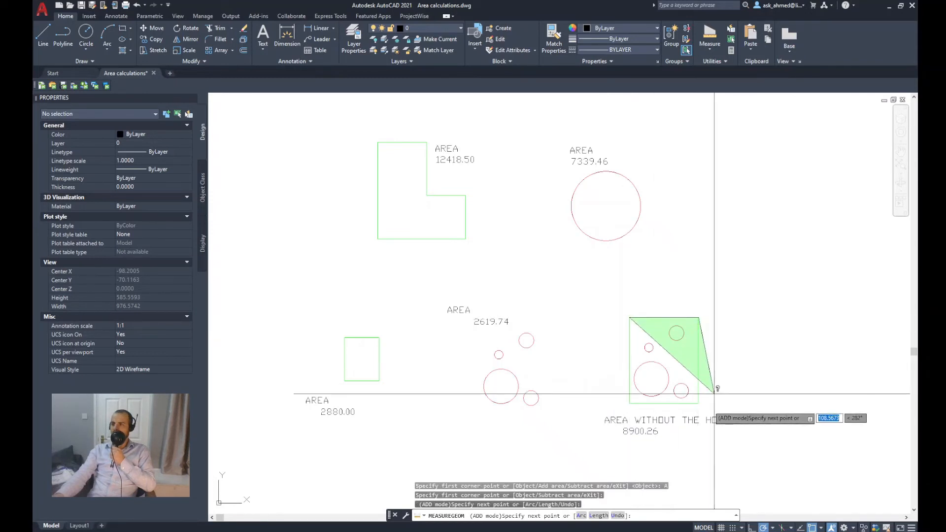
left_click(641, 414)
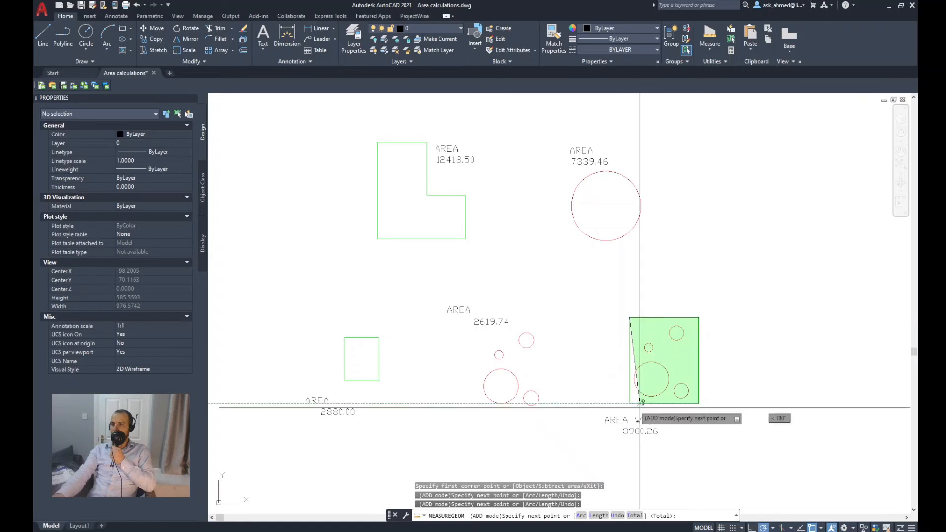
left_click(591, 351)
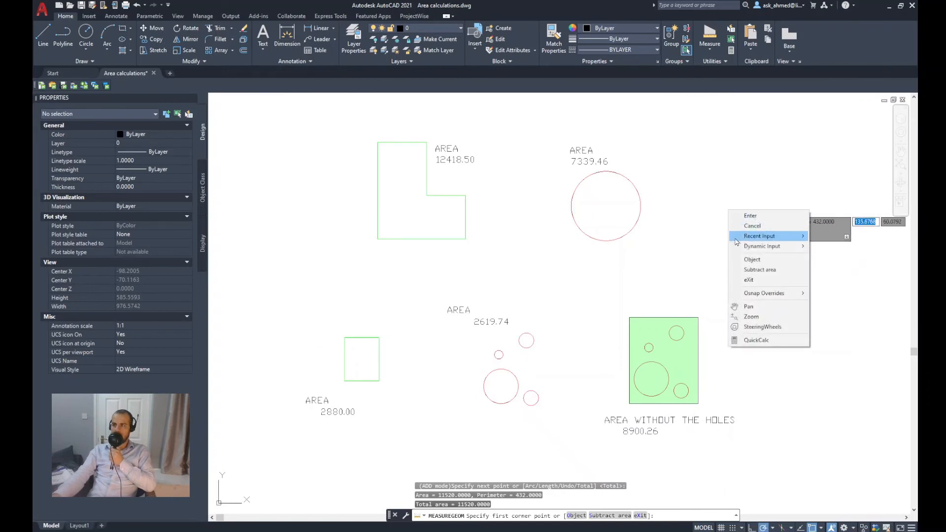
mouse_move(759, 274)
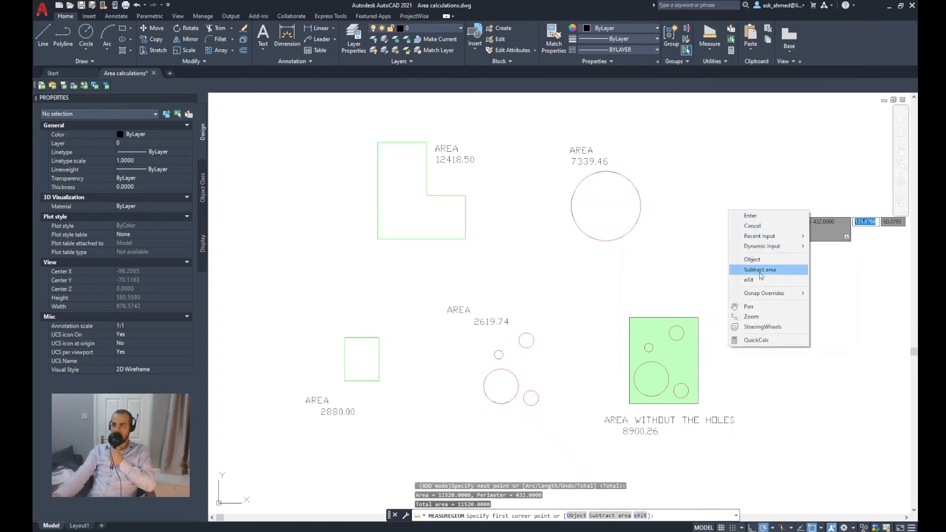
Subtract the four circular holes by object from the rectangle, leaving 8900.26
left_click(759, 269)
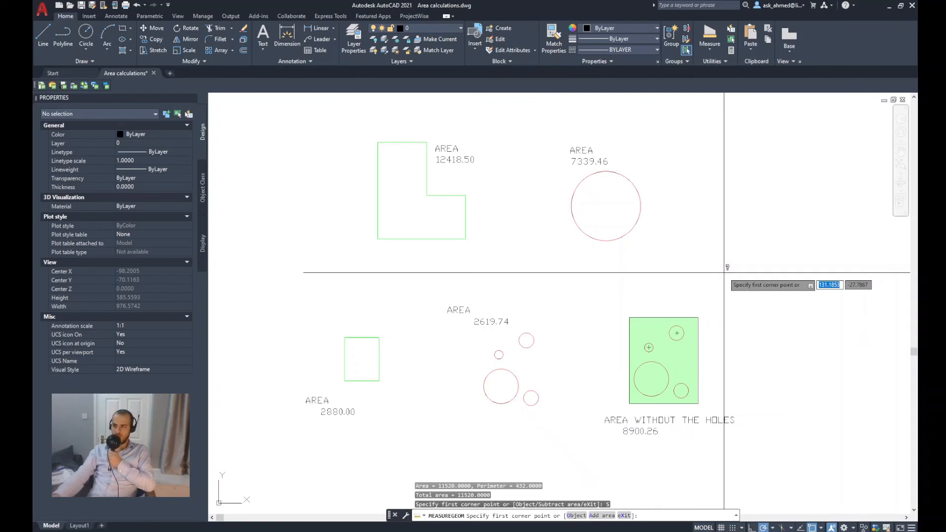
mouse_move(742, 226)
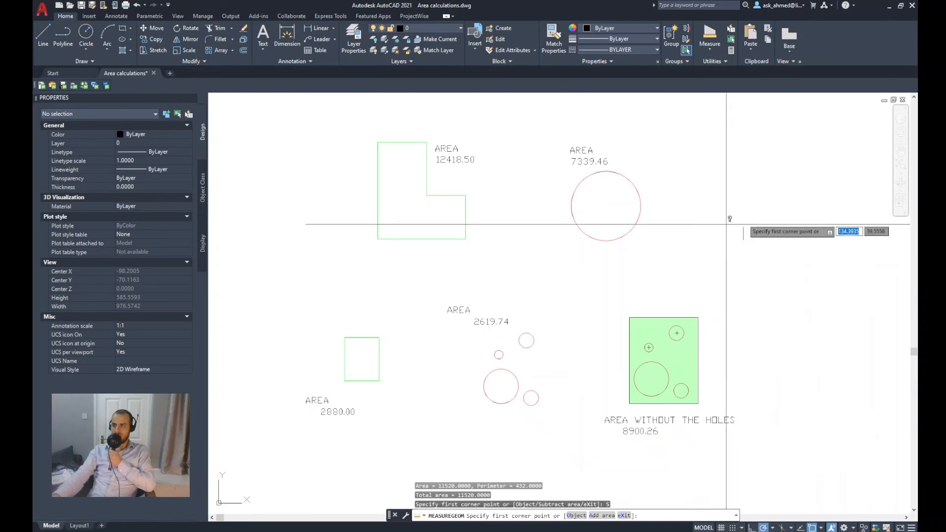
right_click(779, 244)
type("O")
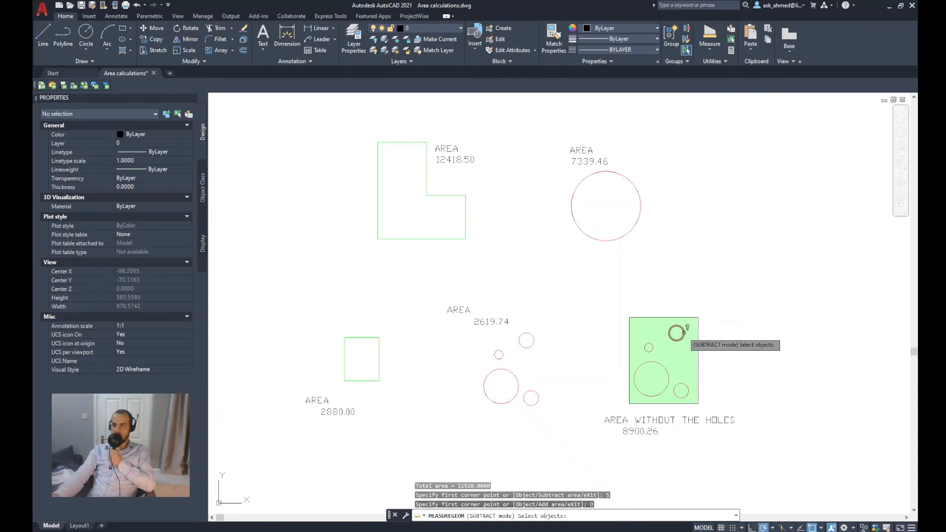
left_click(675, 334)
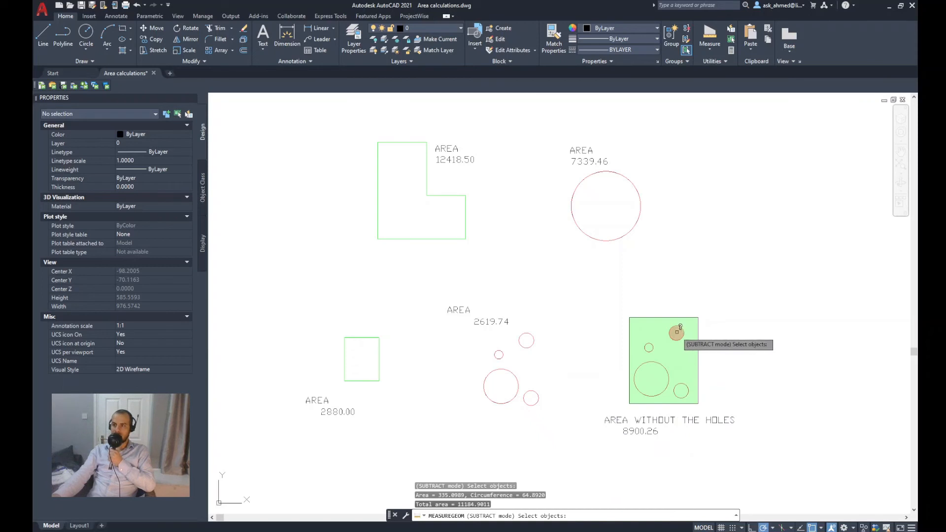
left_click(646, 347)
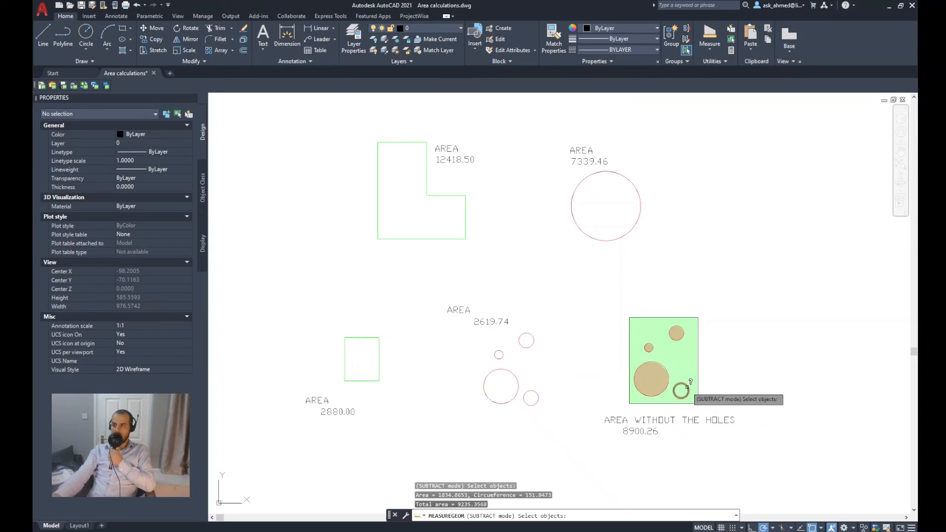
left_click(682, 391)
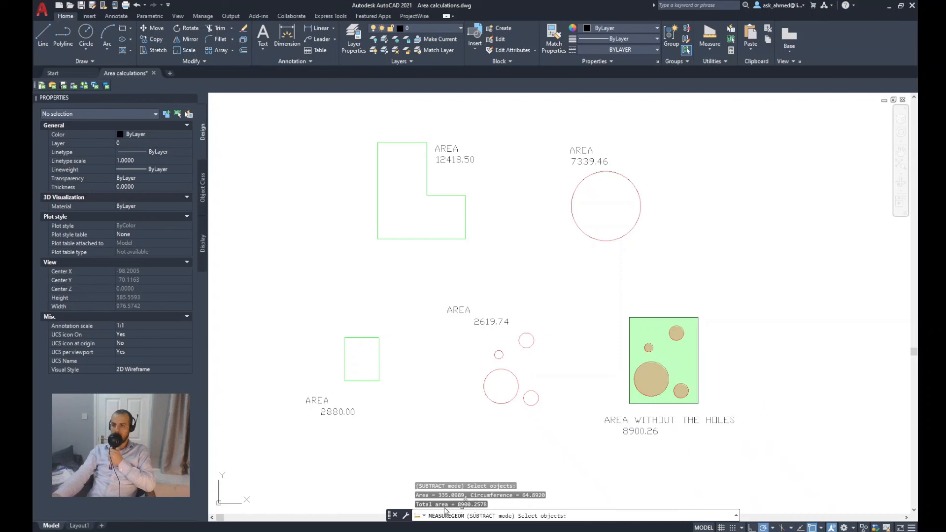
mouse_move(641, 435)
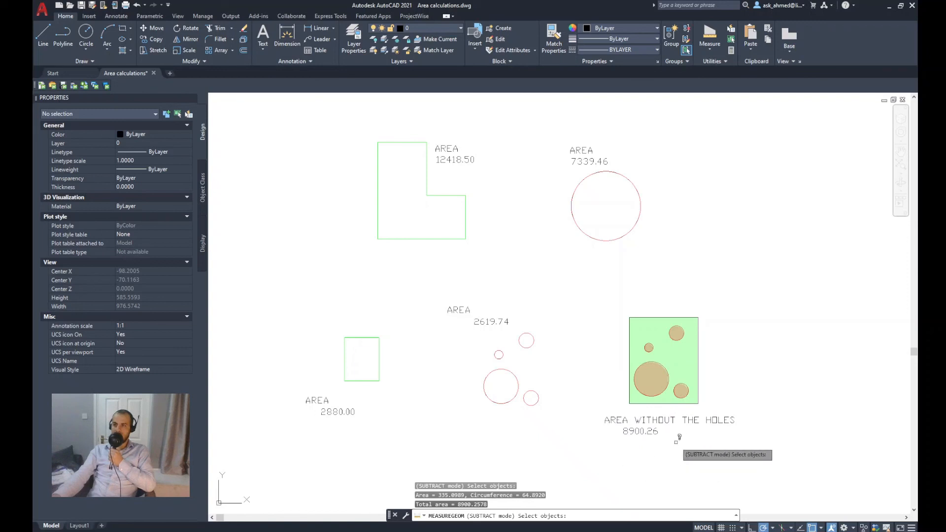
mouse_move(698, 435)
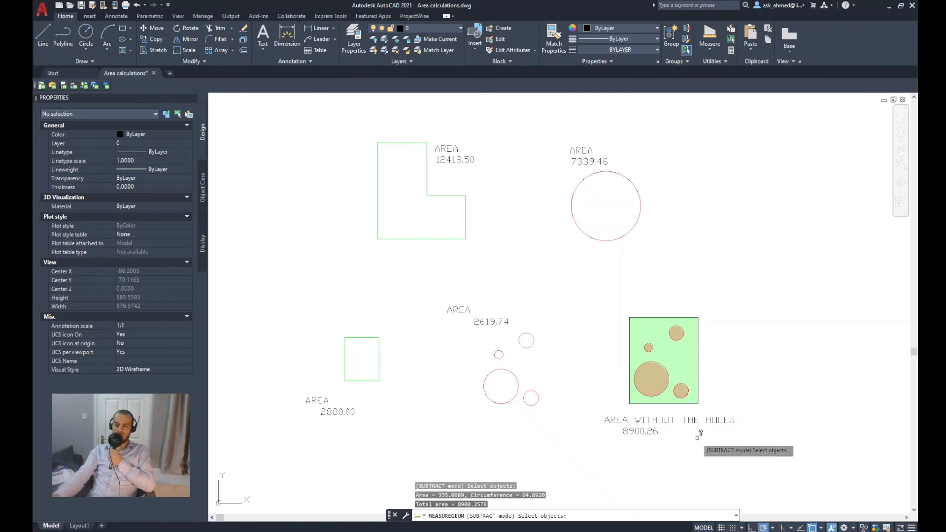
mouse_move(657, 297)
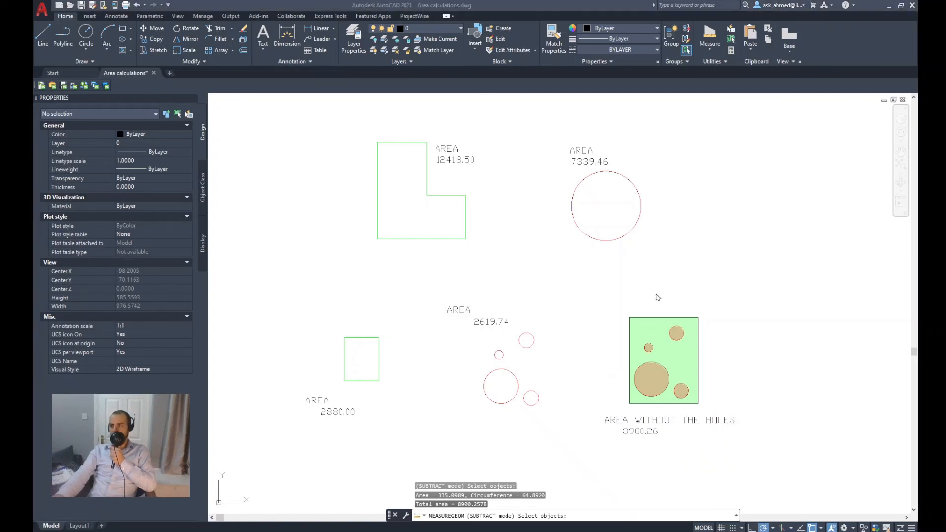